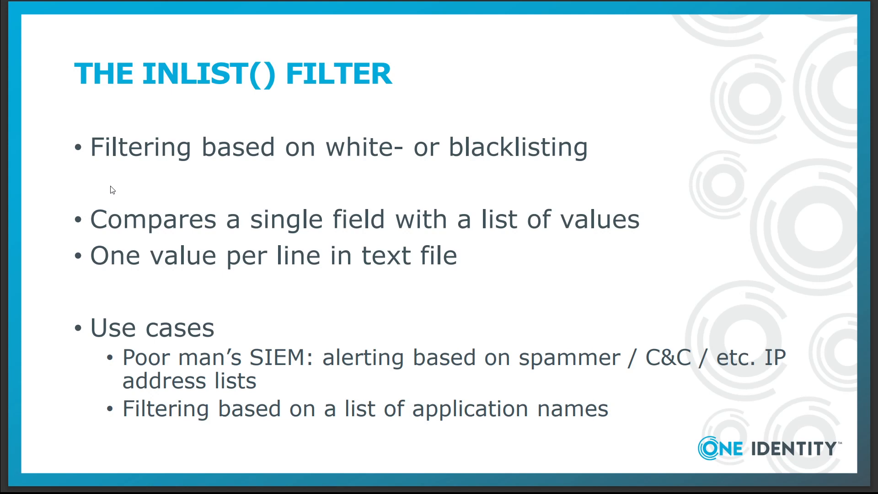
- Advance the slideshow from the inlist() filter slide to the if/else conditional expressions slide
{"action": "key", "text": "Right"}
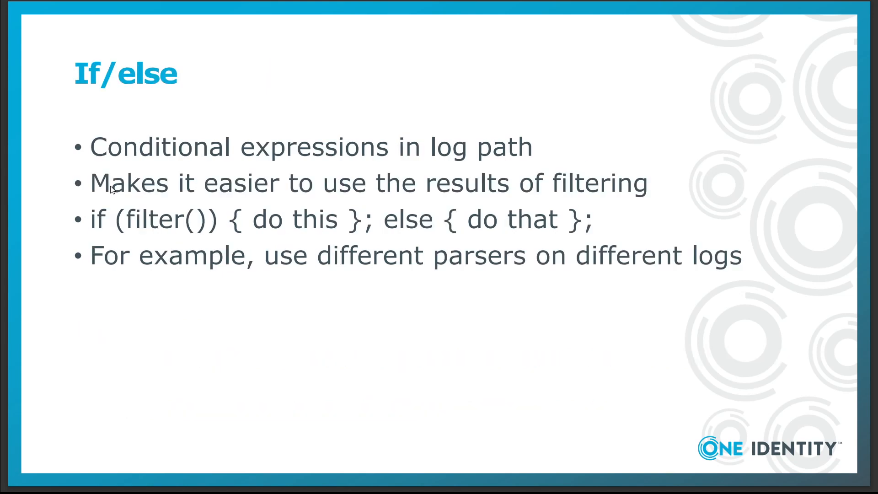